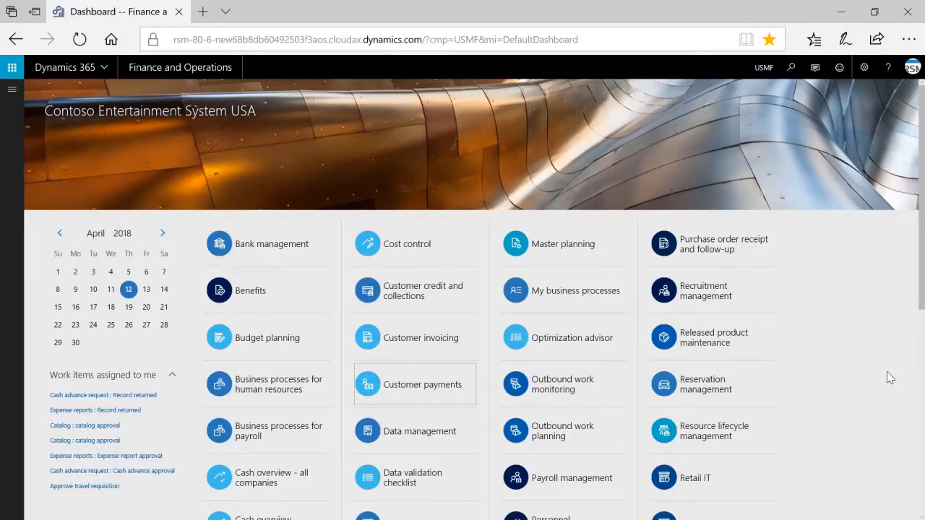
pyautogui.moveTo(884, 363)
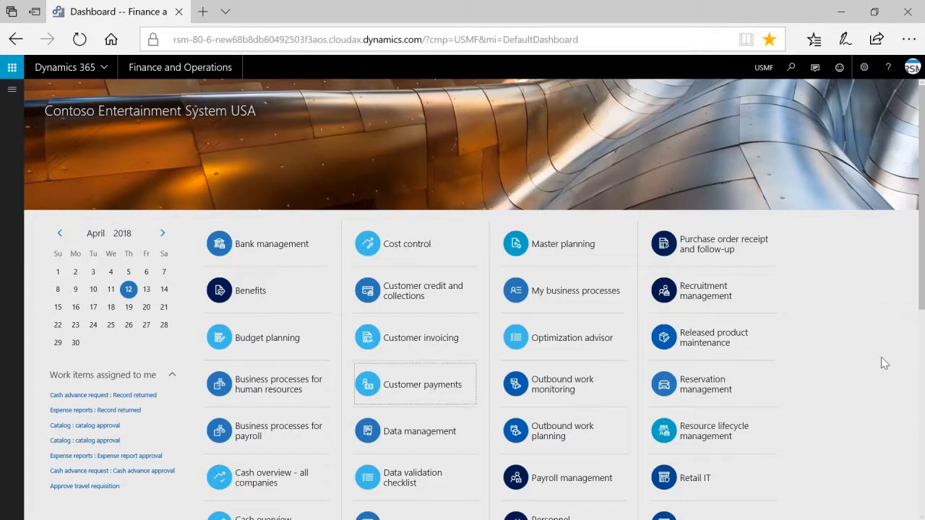
pyautogui.moveTo(887, 361)
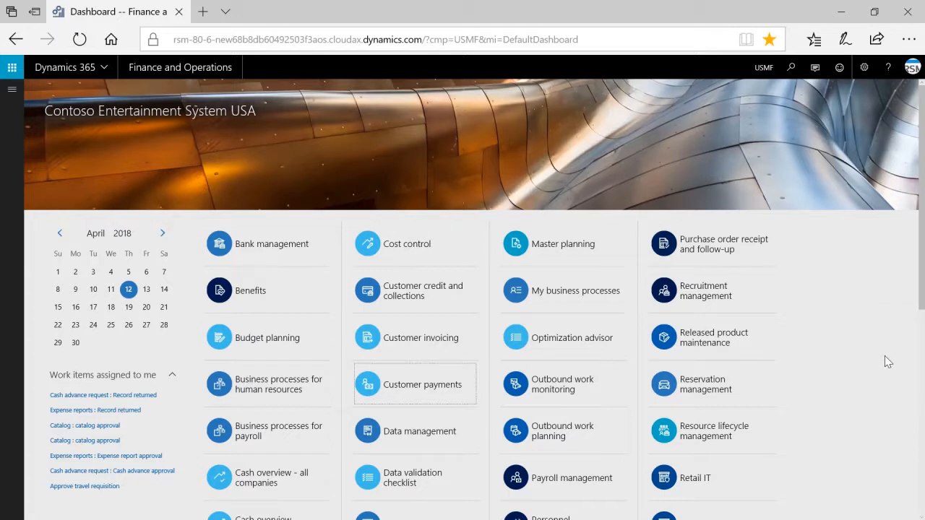
pyautogui.moveTo(890, 364)
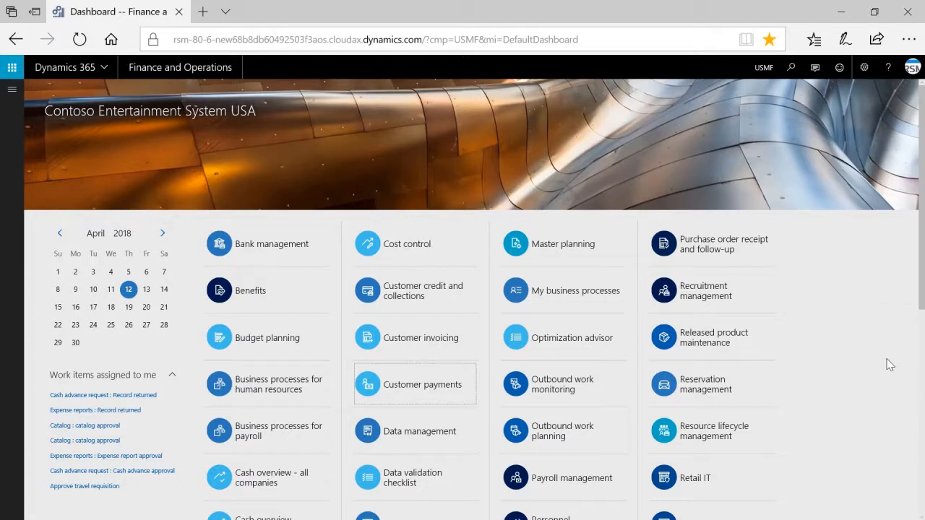
pyautogui.moveTo(843, 356)
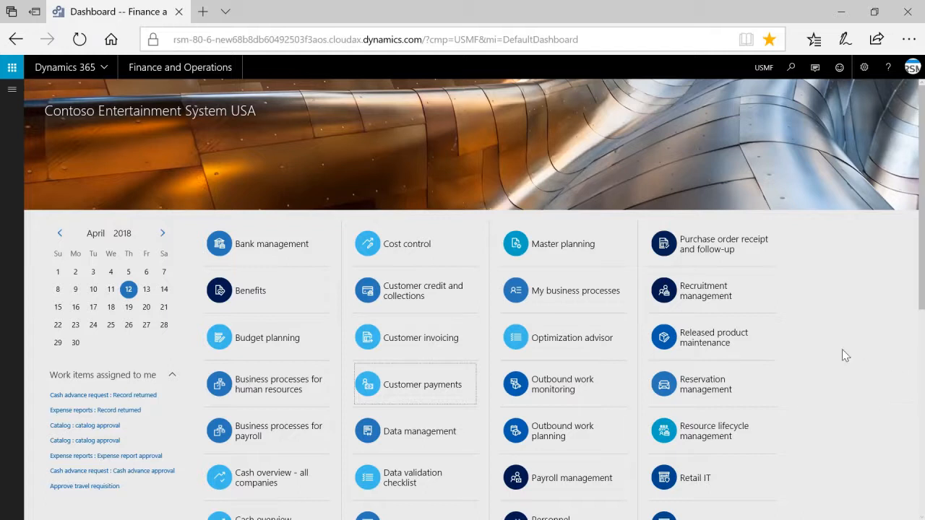
pyautogui.moveTo(838, 341)
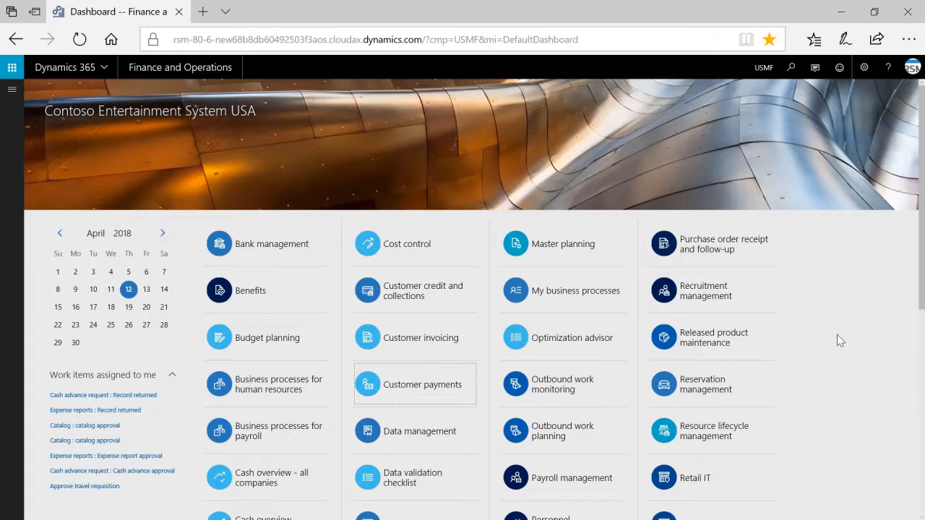
pyautogui.moveTo(858, 321)
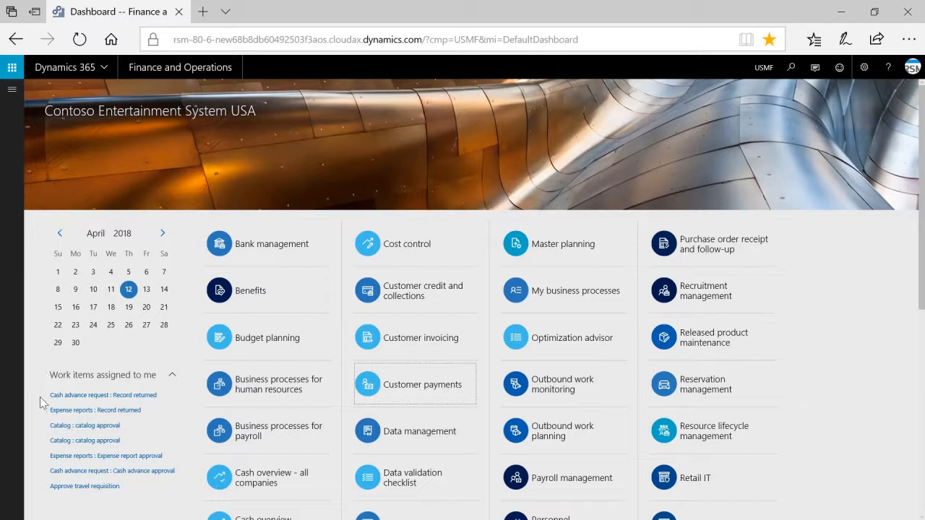
pyautogui.moveTo(44, 401)
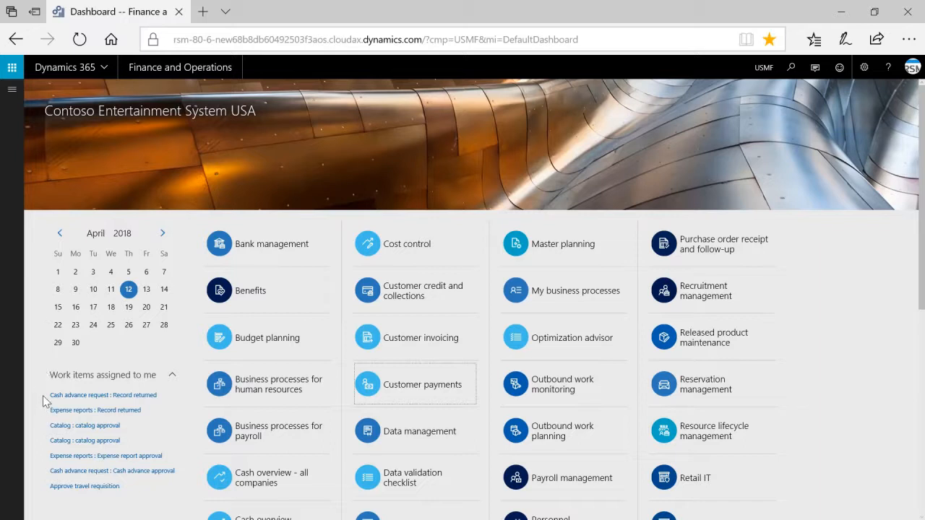
pyautogui.moveTo(832, 324)
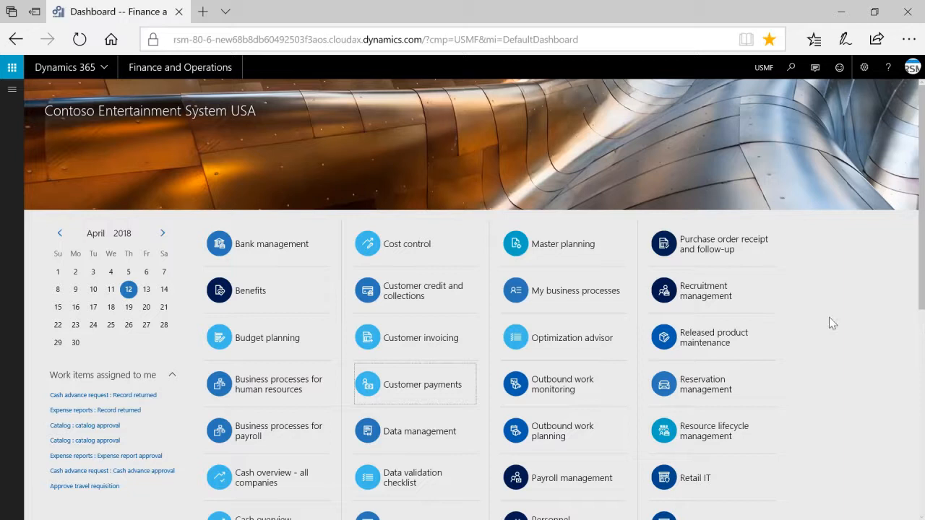
pyautogui.moveTo(849, 335)
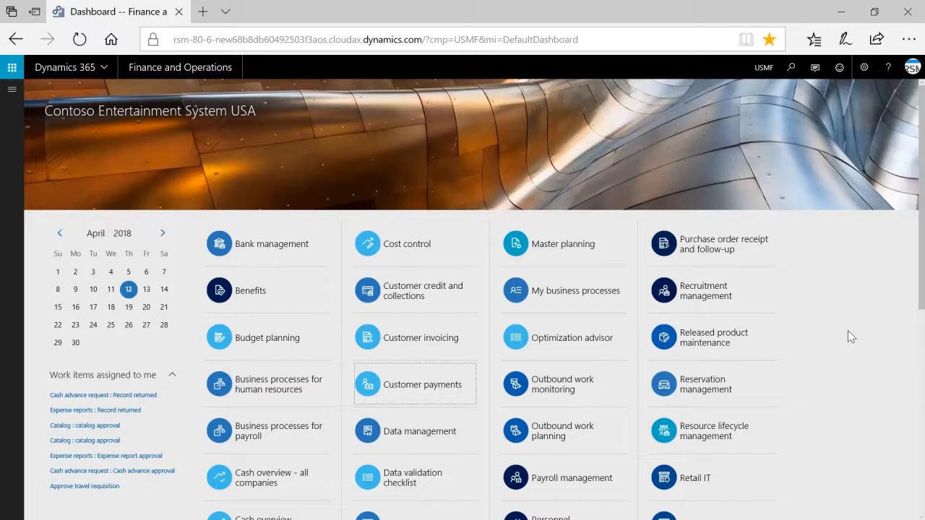
pyautogui.moveTo(179, 67)
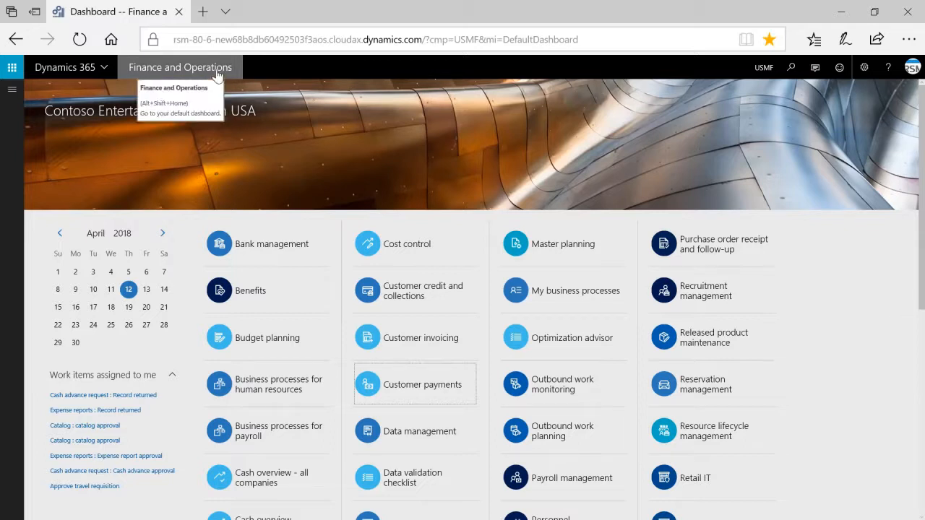
pyautogui.moveTo(476, 156)
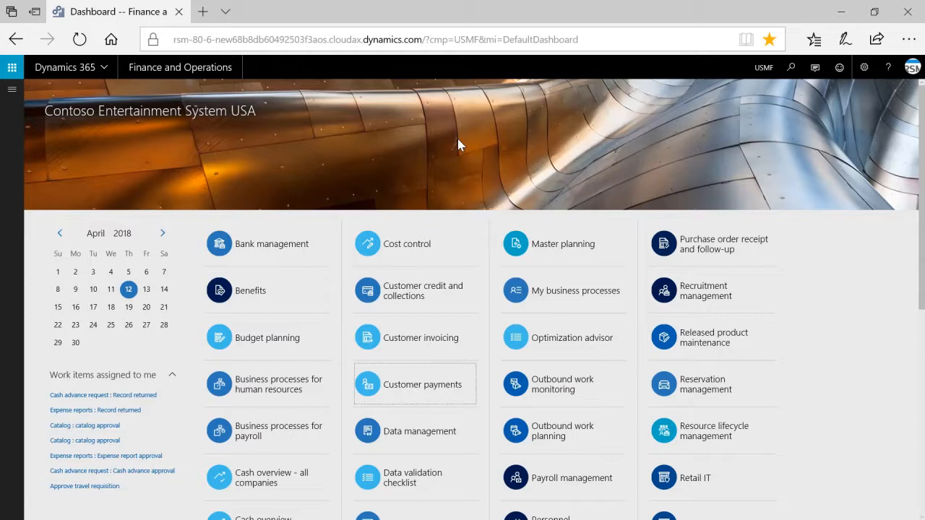
pyautogui.moveTo(143, 150)
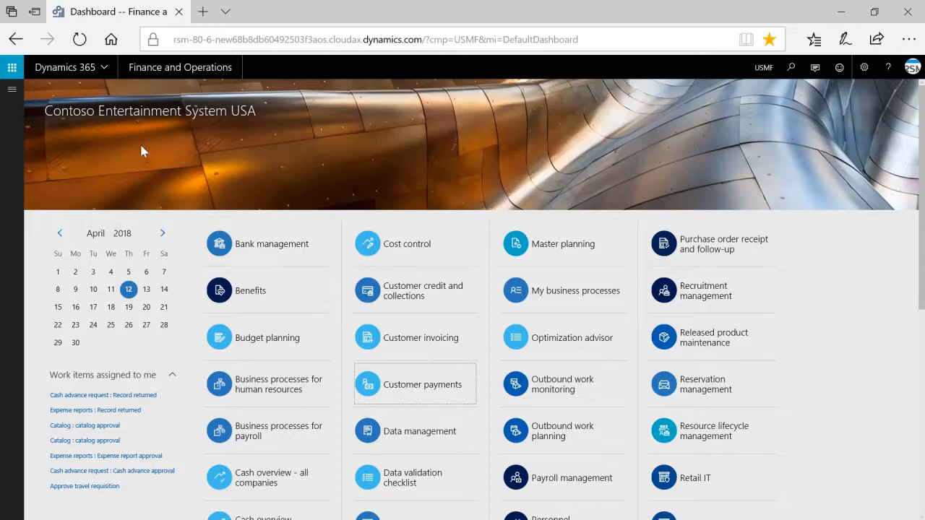
pyautogui.moveTo(12, 93)
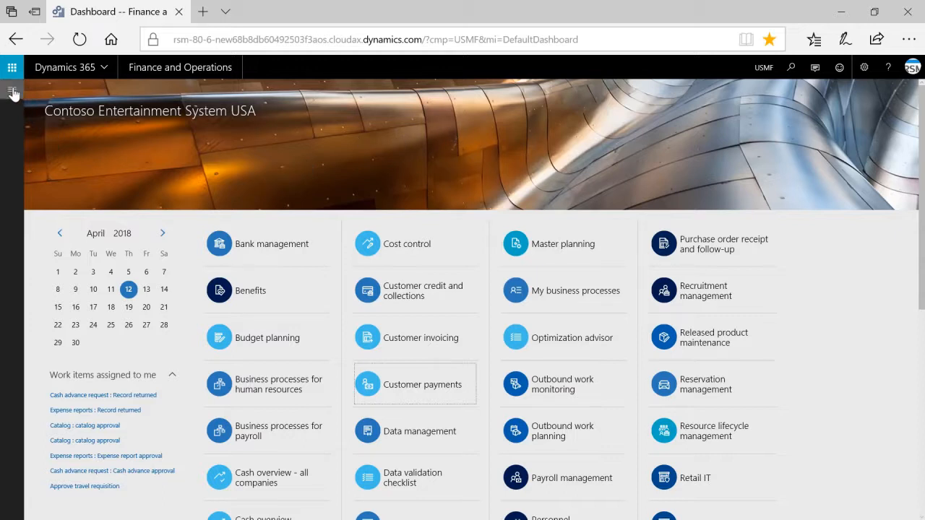
# Expand the left navigation pane listing Favorites, Recent, Workspaces and Modules.
pyautogui.click(10, 67)
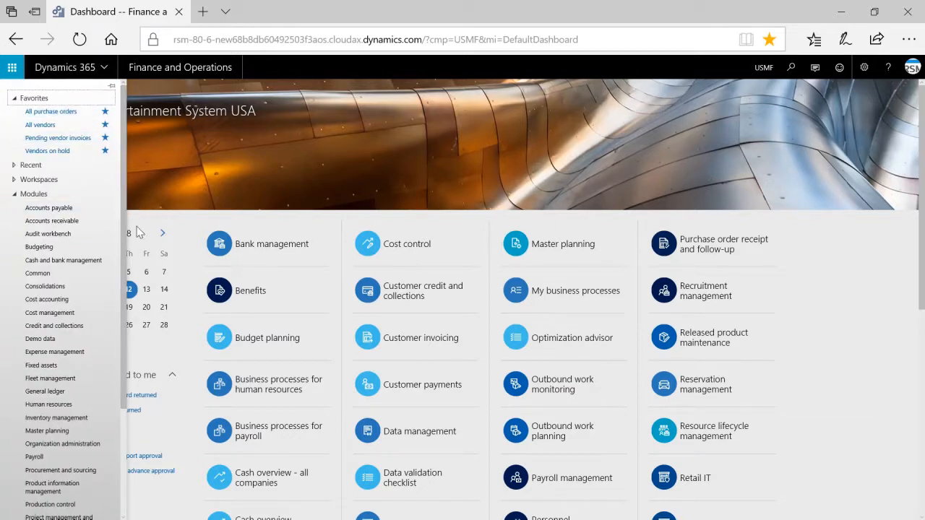
pyautogui.moveTo(113, 90)
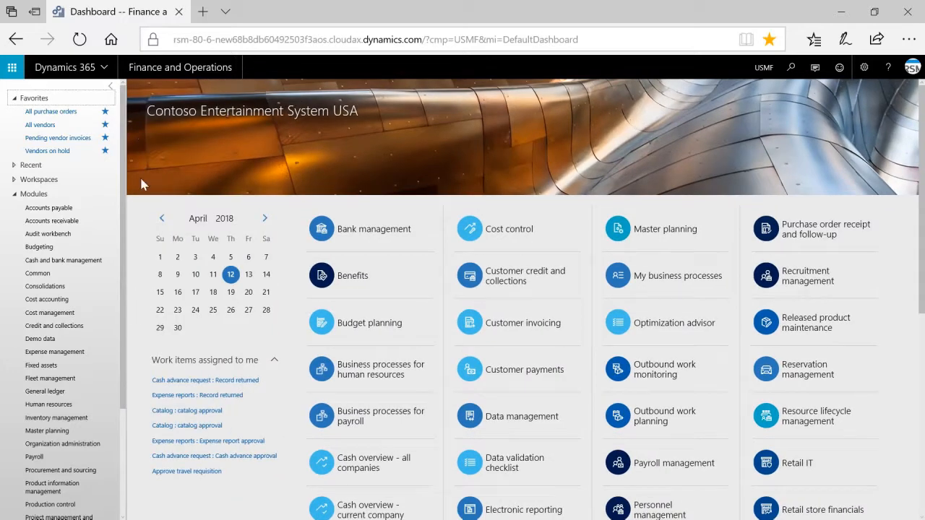
pyautogui.moveTo(139, 311)
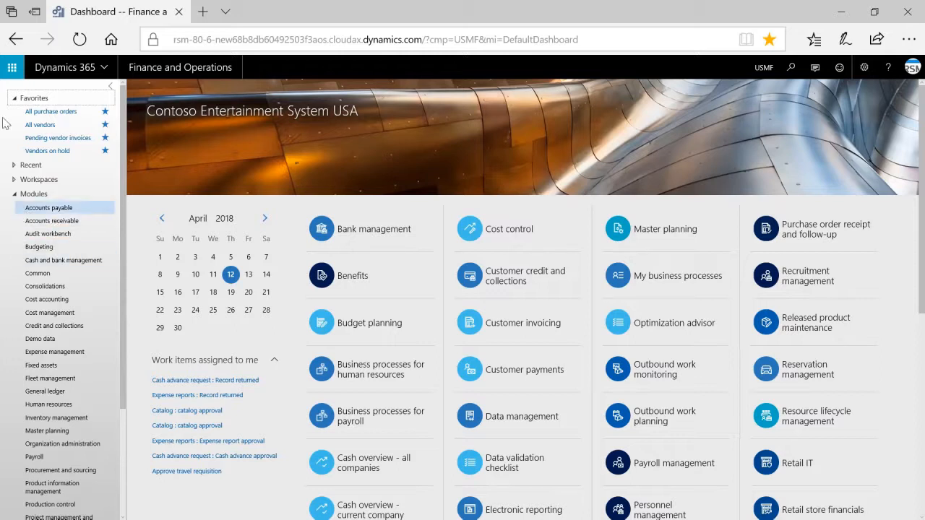
# Expand the Recent group, then collapse it so only Modules stays expanded.
pyautogui.click(32, 165)
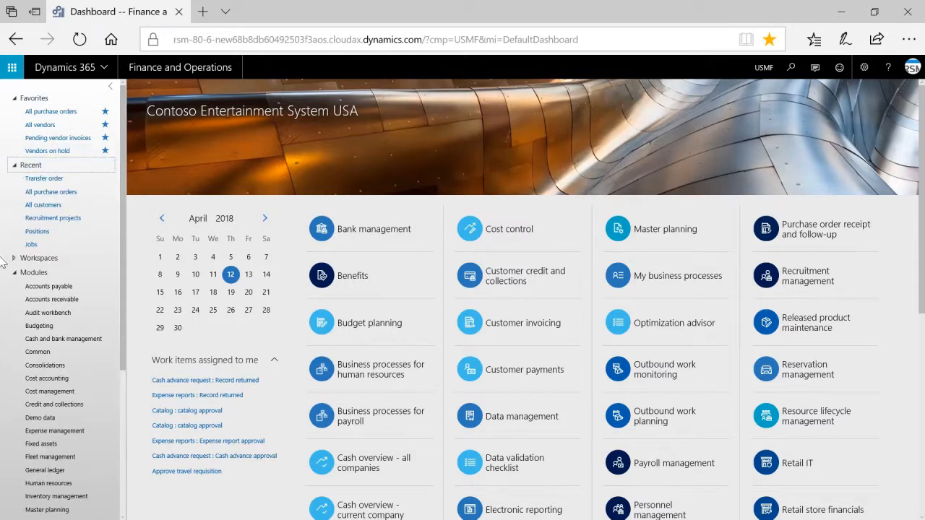
pyautogui.moveTo(39, 258)
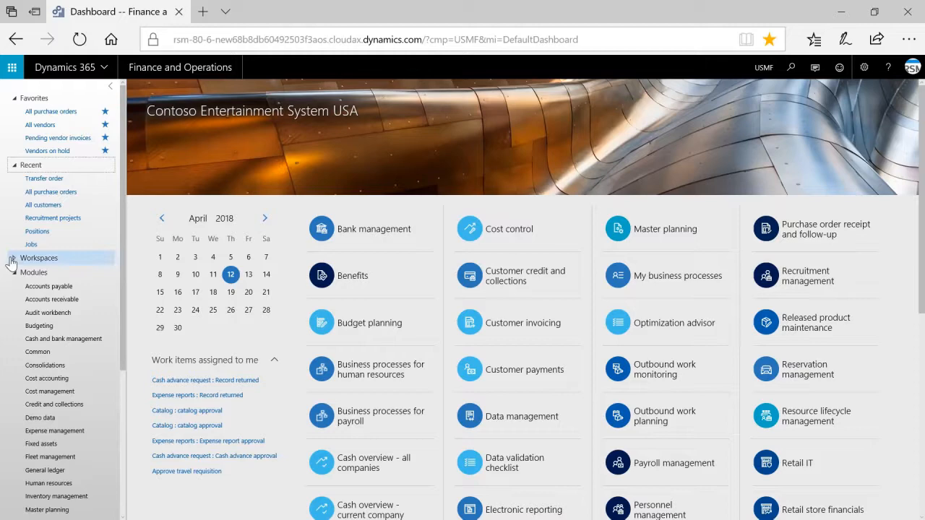
pyautogui.click(39, 258)
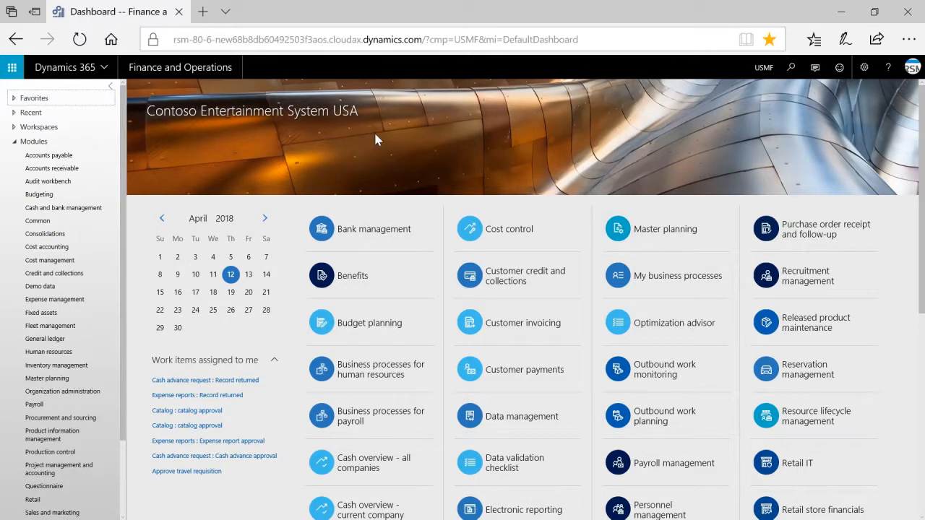
pyautogui.moveTo(371, 134)
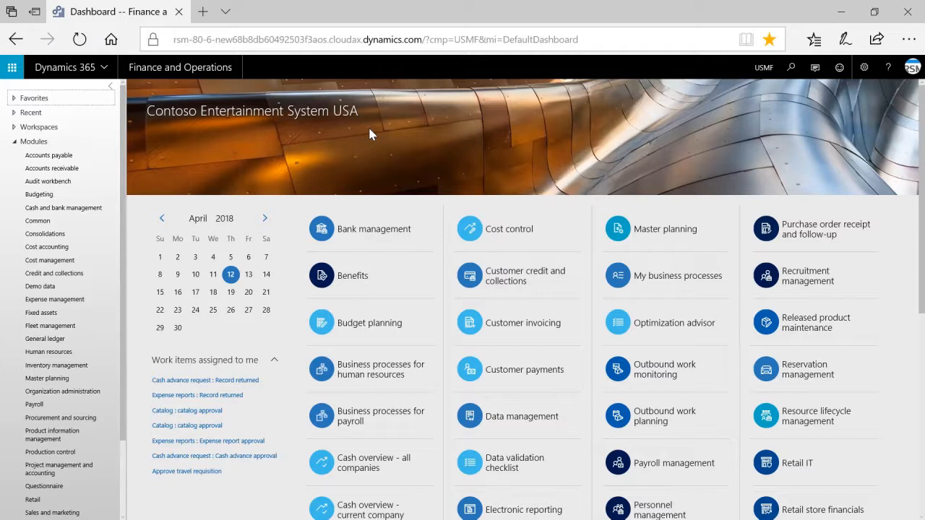
pyautogui.moveTo(448, 147)
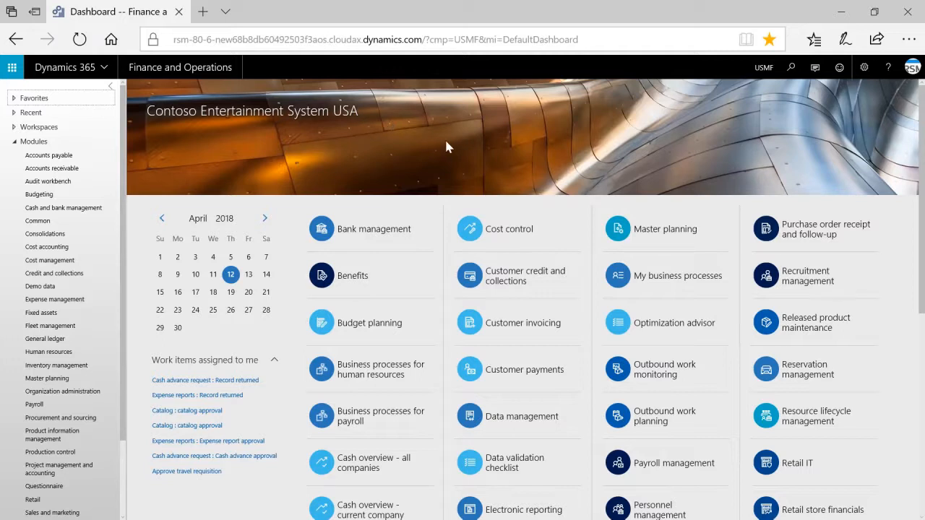
pyautogui.moveTo(464, 147)
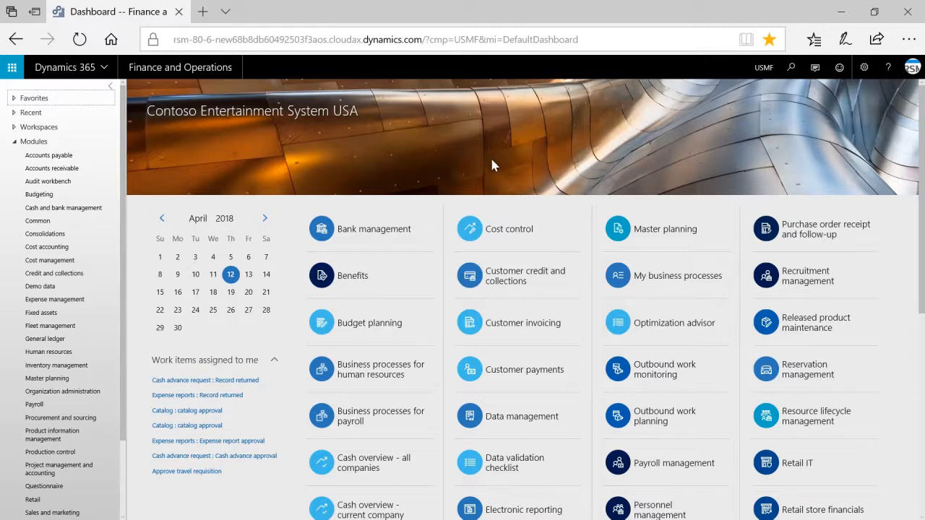
pyautogui.moveTo(503, 170)
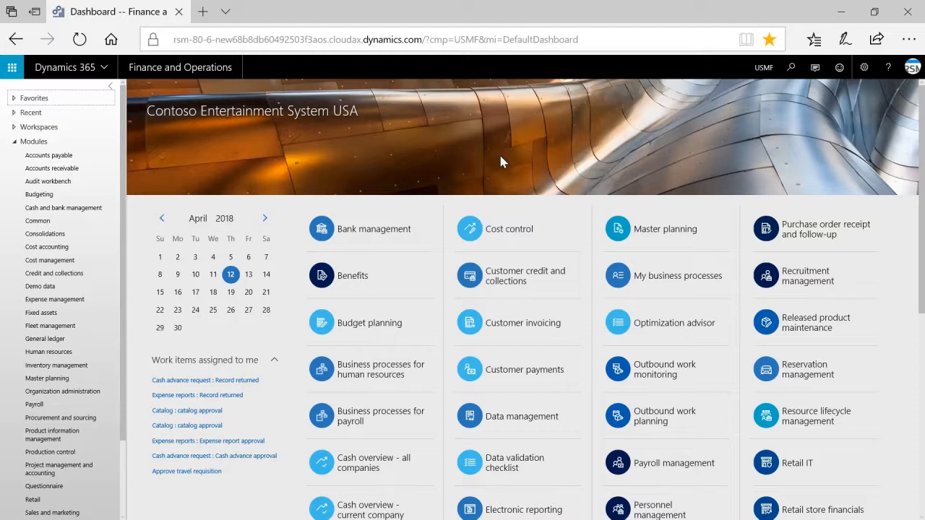
pyautogui.moveTo(504, 173)
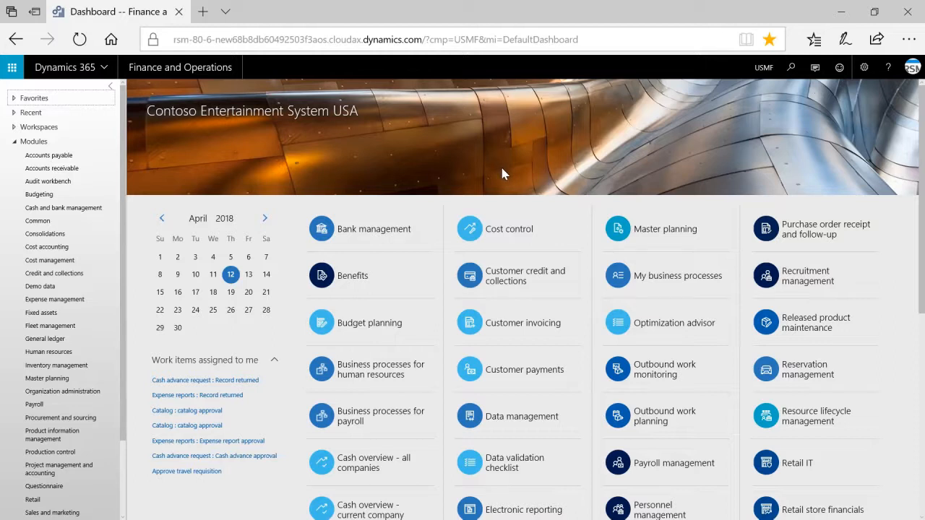
pyautogui.moveTo(509, 192)
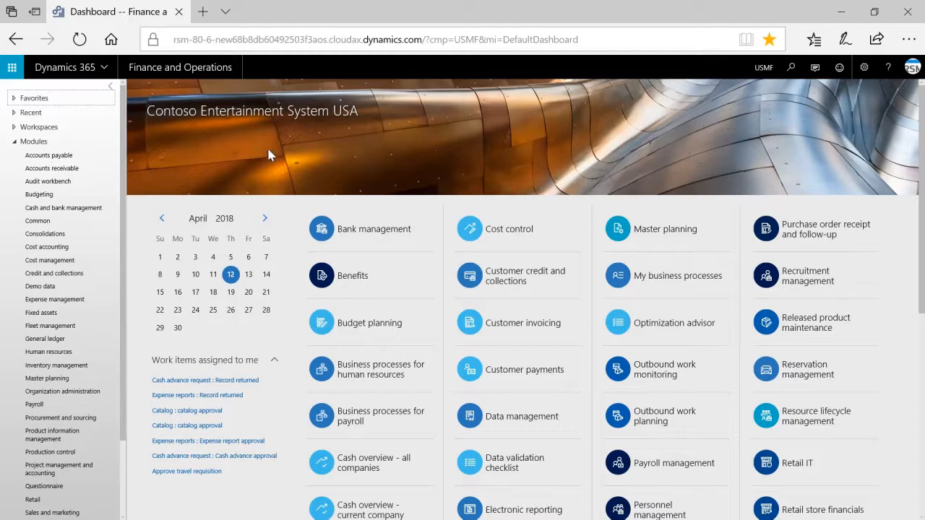
pyautogui.moveTo(22, 128)
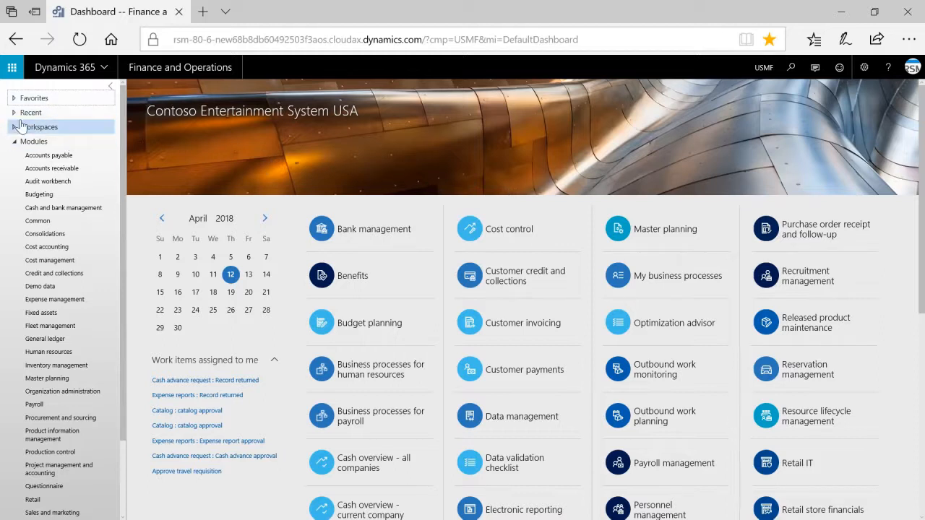
pyautogui.click(40, 127)
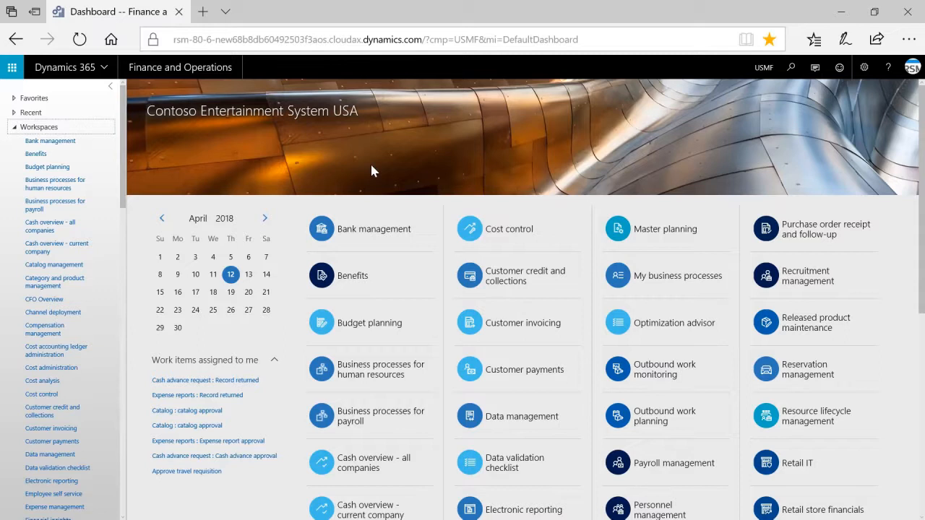
pyautogui.moveTo(429, 153)
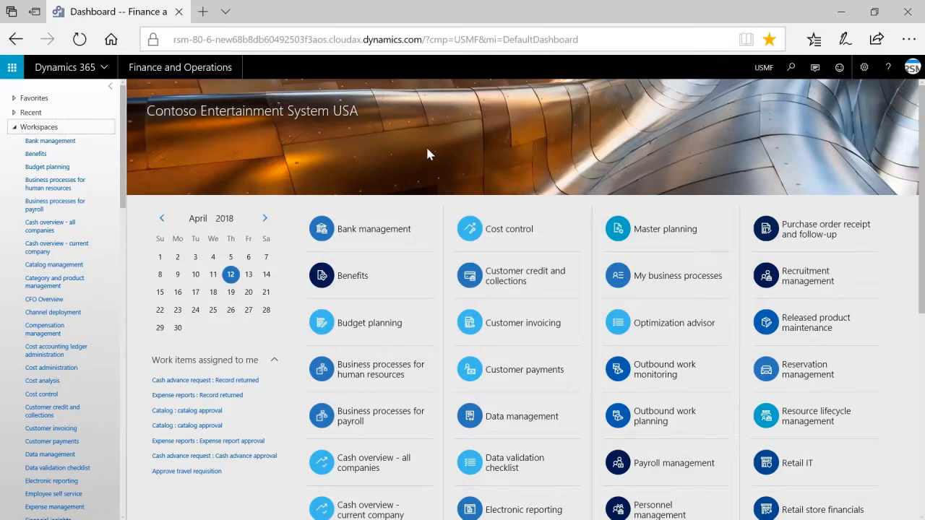
pyautogui.moveTo(468, 147)
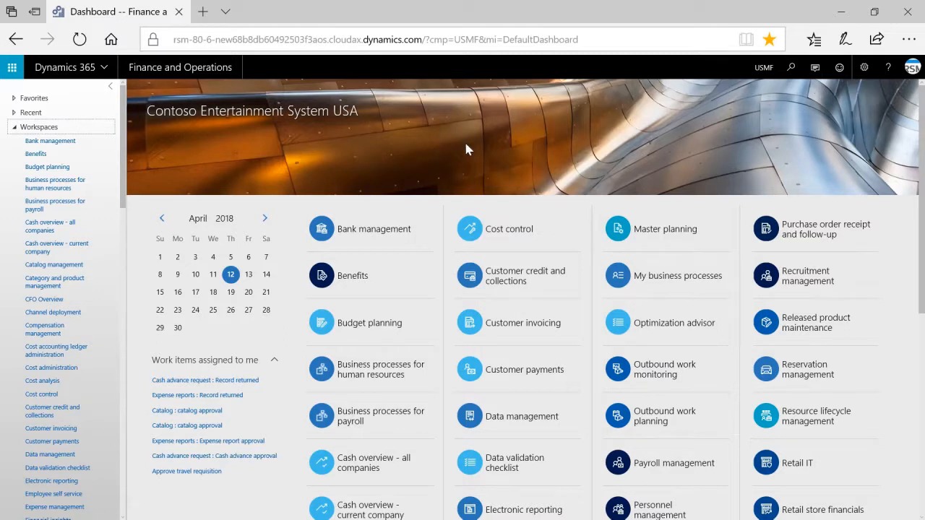
pyautogui.moveTo(364, 286)
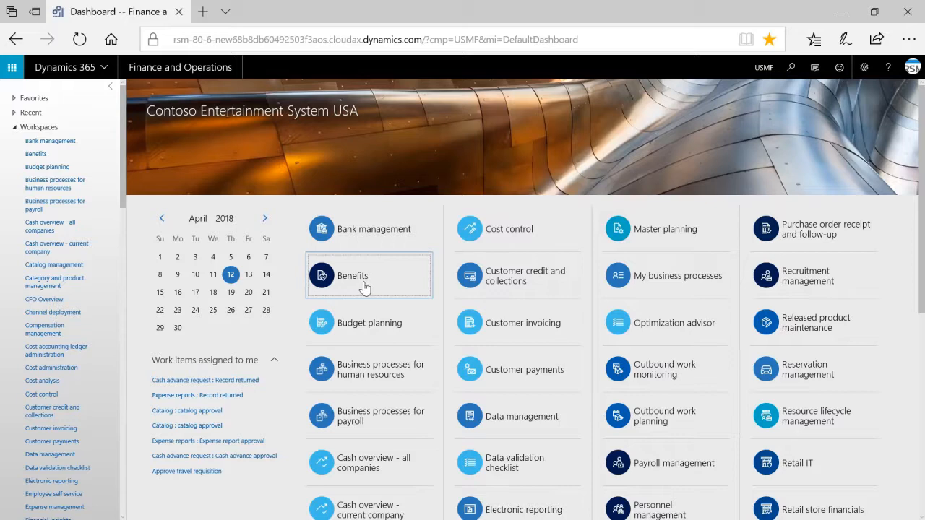
pyautogui.click(351, 275)
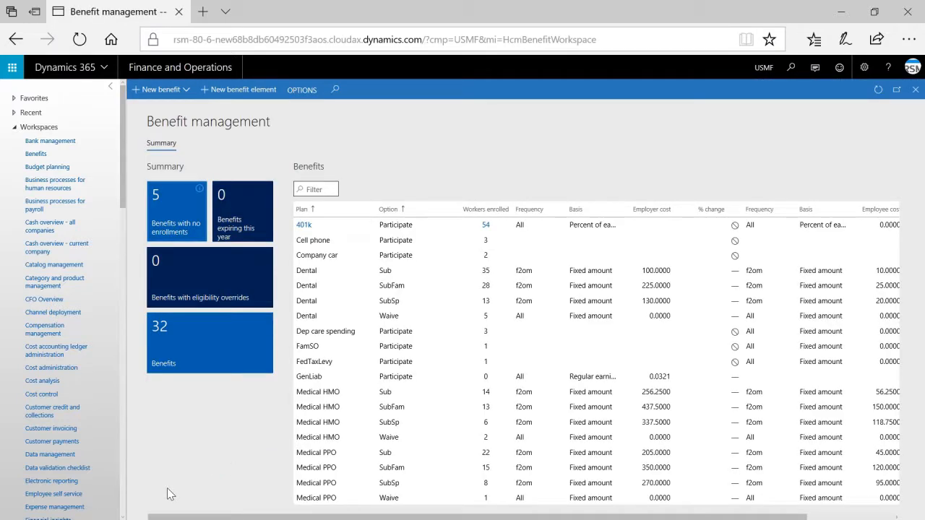
pyautogui.moveTo(182, 482)
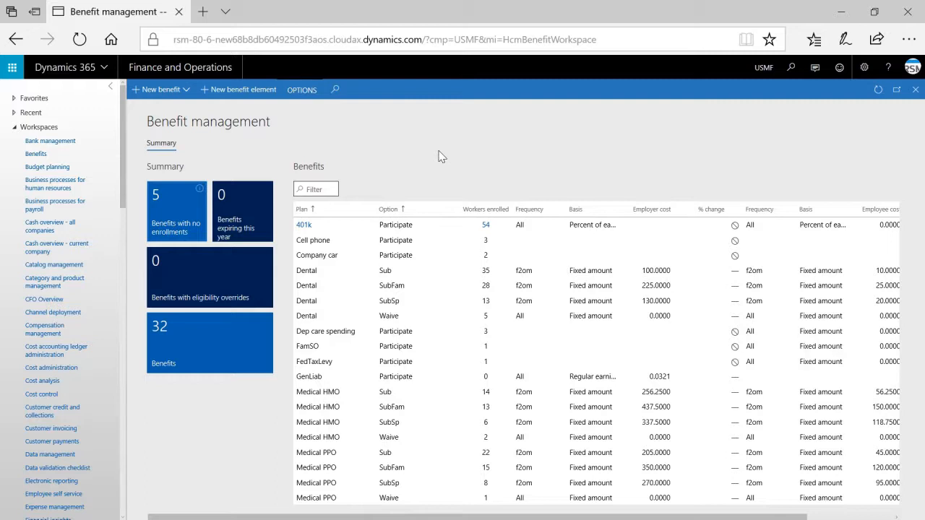
pyautogui.moveTo(445, 147)
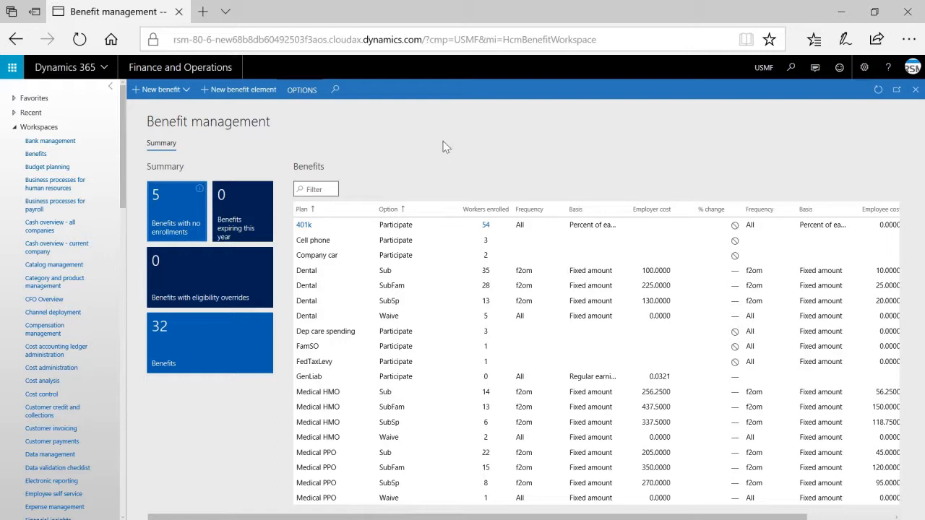
pyautogui.moveTo(460, 153)
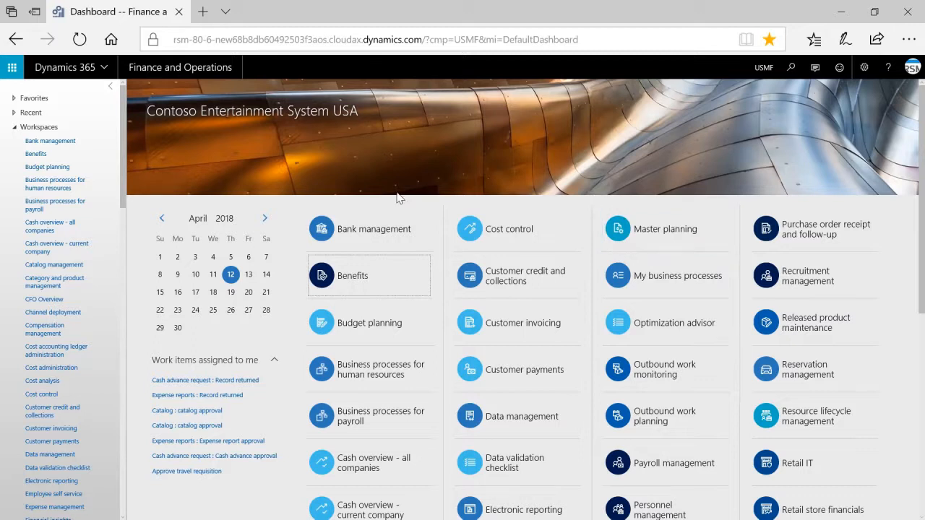
pyautogui.moveTo(880, 463)
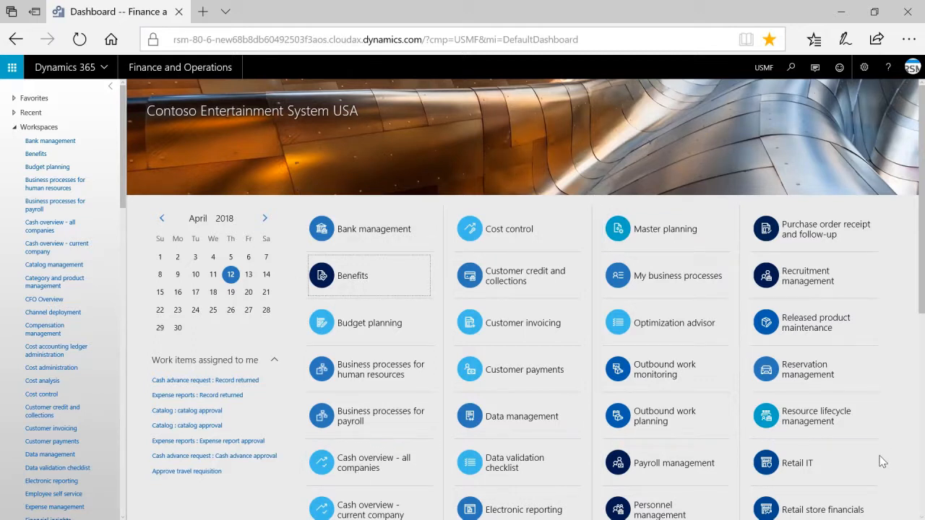
pyautogui.moveTo(872, 337)
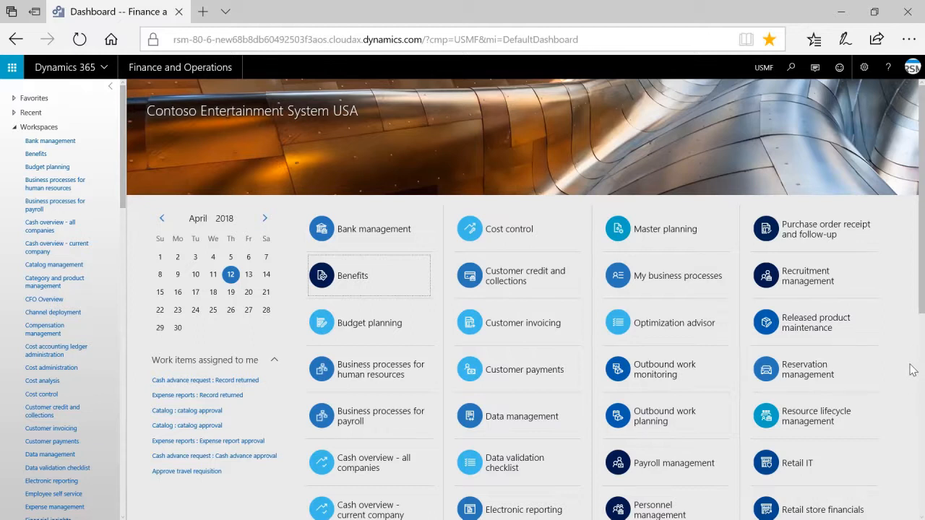
pyautogui.moveTo(668, 316)
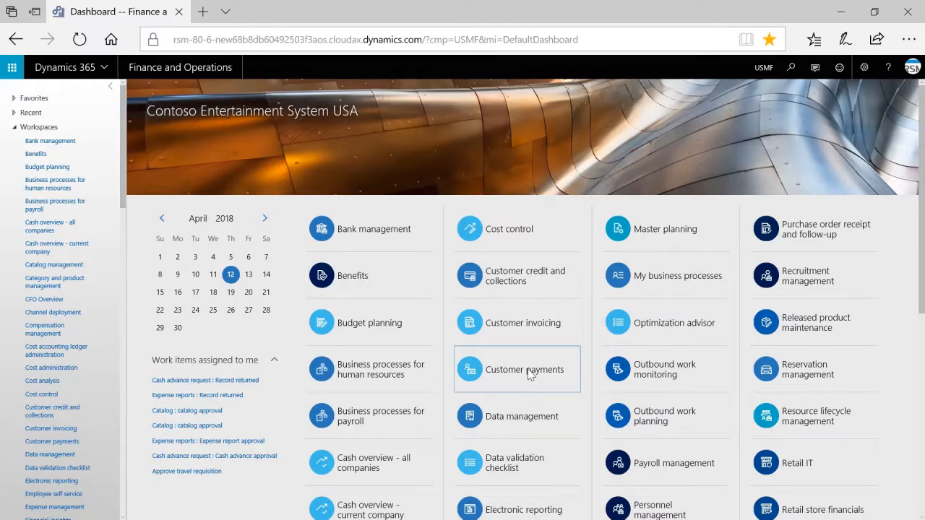
# Open the Customer payments workspace from its dashboard tile.
pyautogui.click(523, 370)
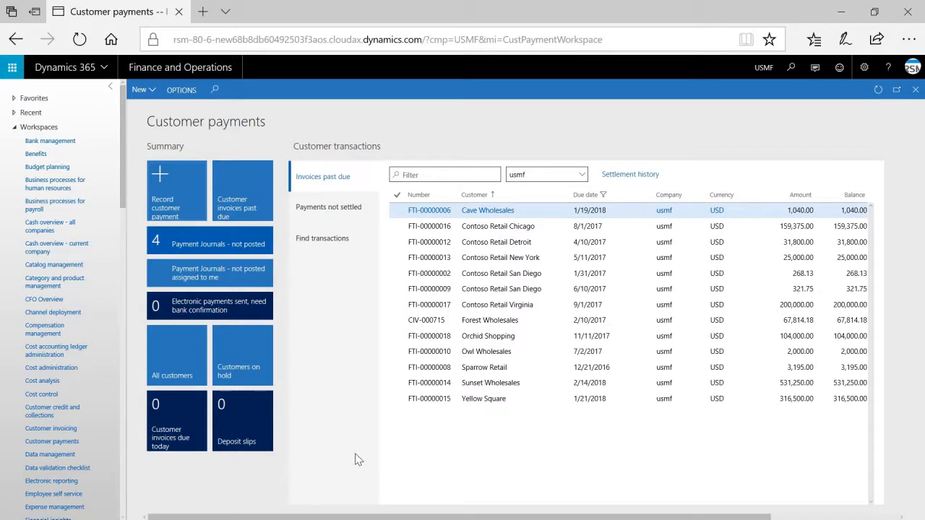
pyautogui.moveTo(280, 158)
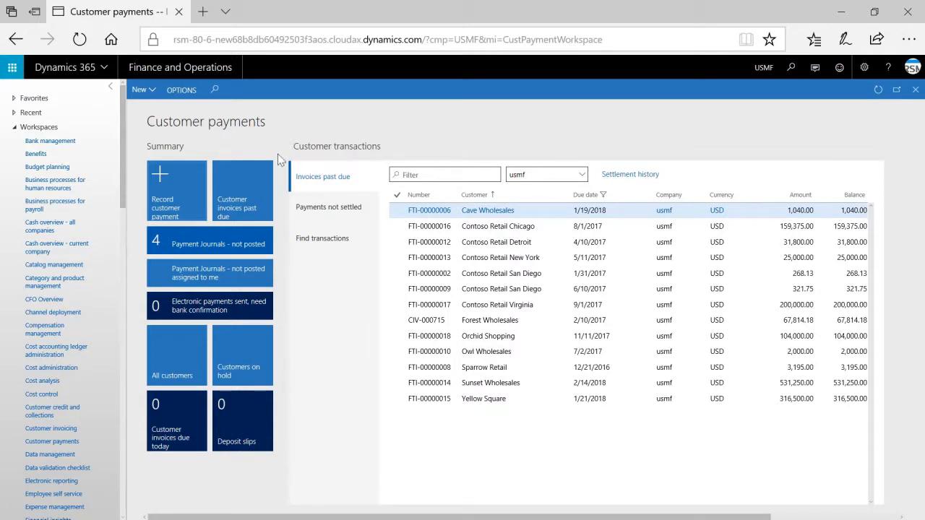
pyautogui.moveTo(202, 488)
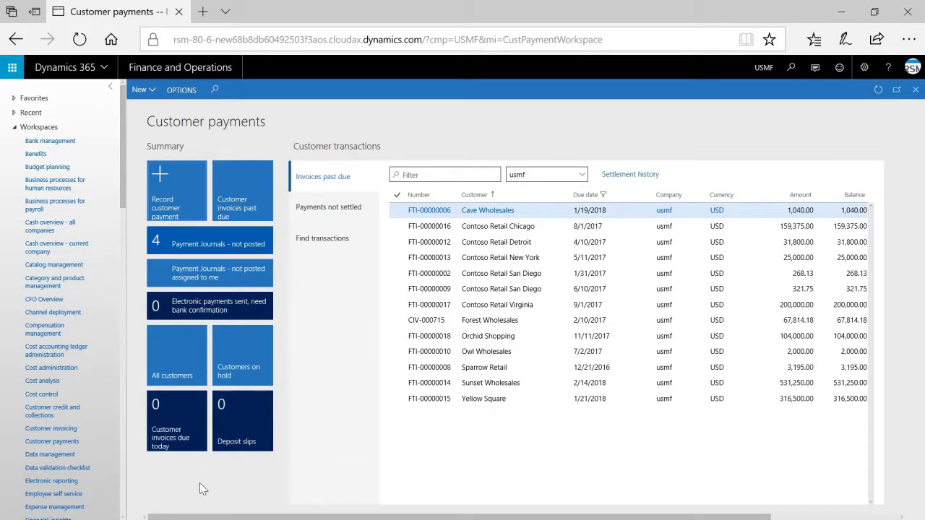
pyautogui.moveTo(190, 491)
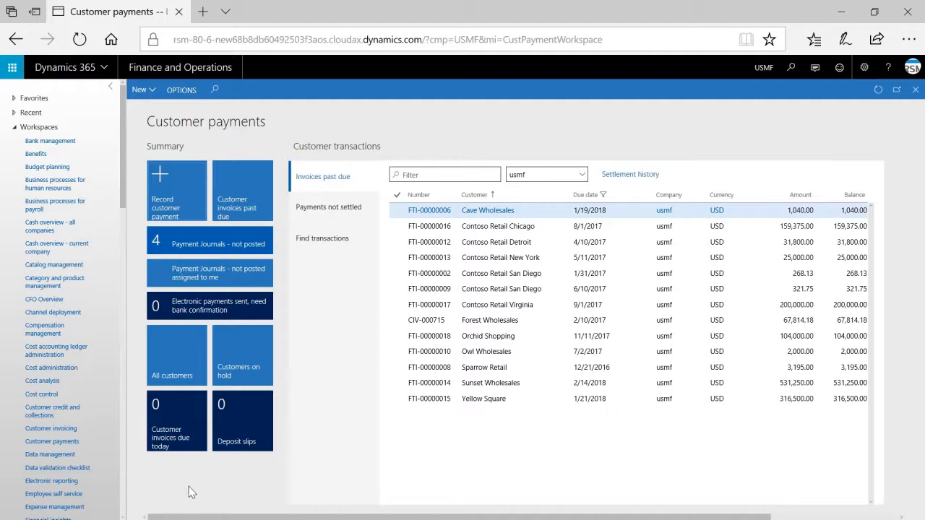
pyautogui.moveTo(352, 348)
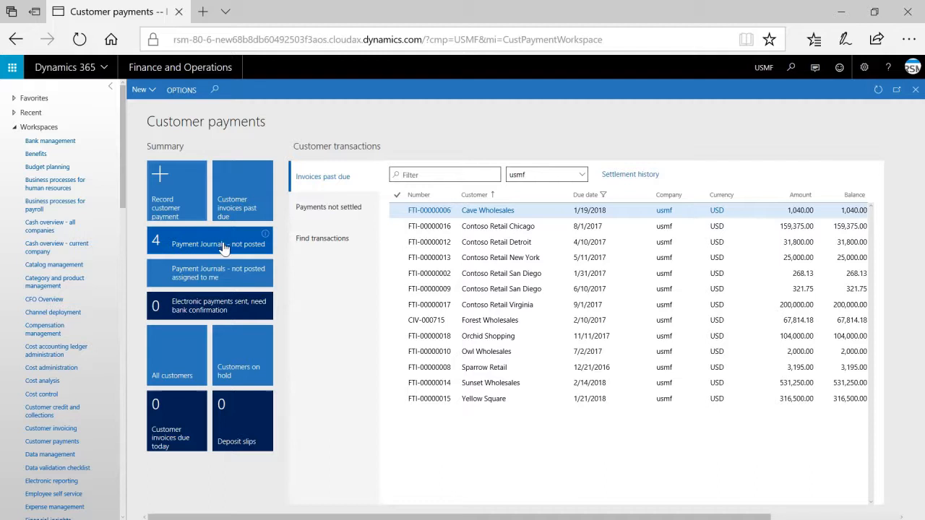
pyautogui.moveTo(162, 258)
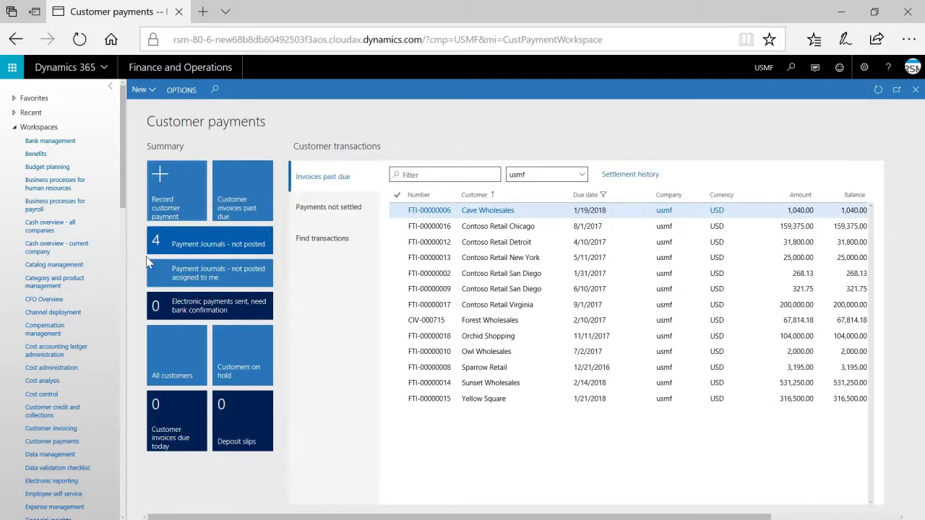
pyautogui.moveTo(193, 242)
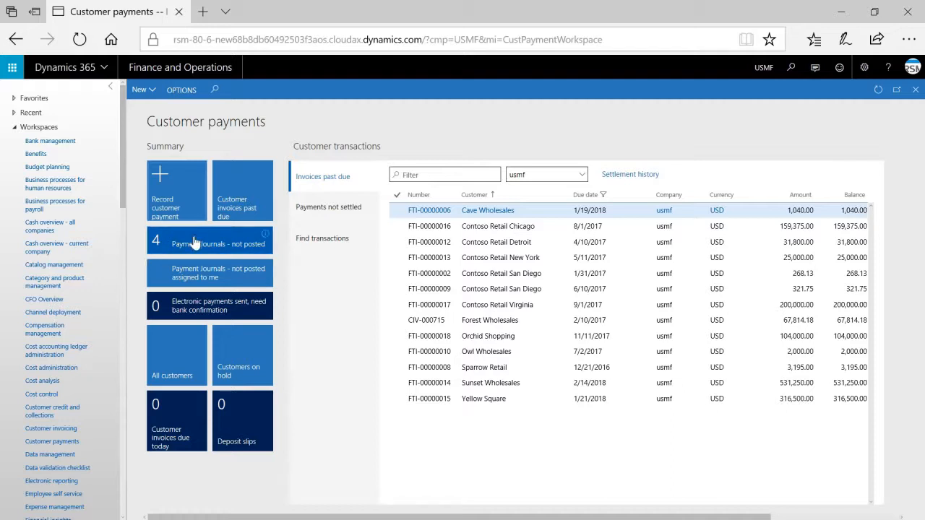
# Open the 'Payment journals - not posted' list from the workspace summary tile.
pyautogui.click(208, 242)
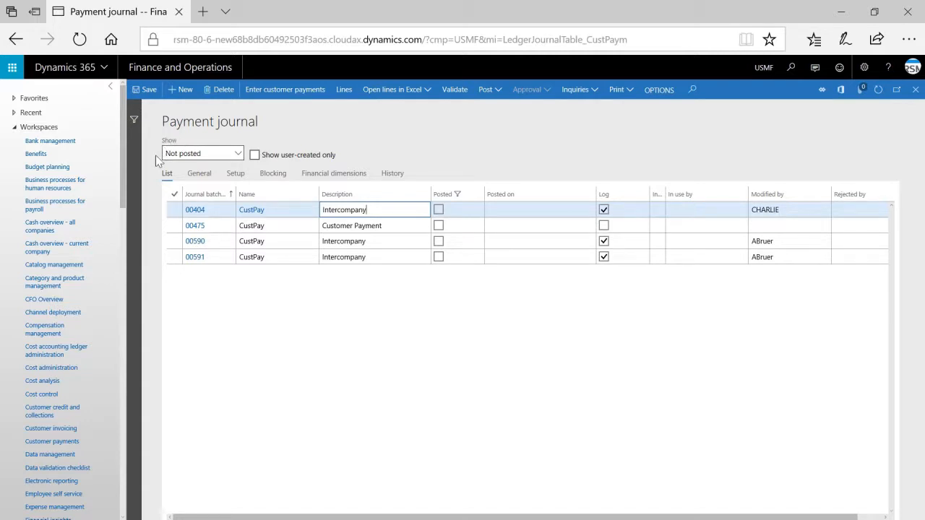
pyautogui.moveTo(239, 315)
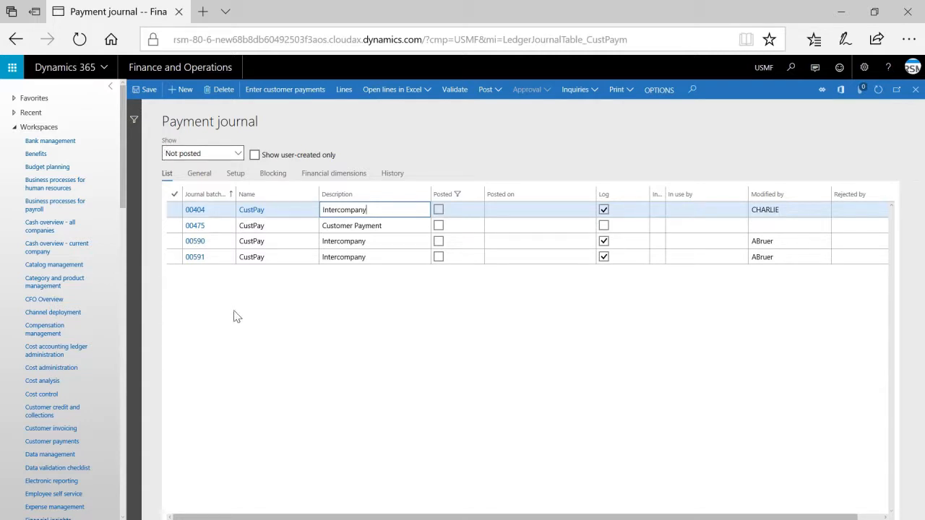
pyautogui.moveTo(260, 348)
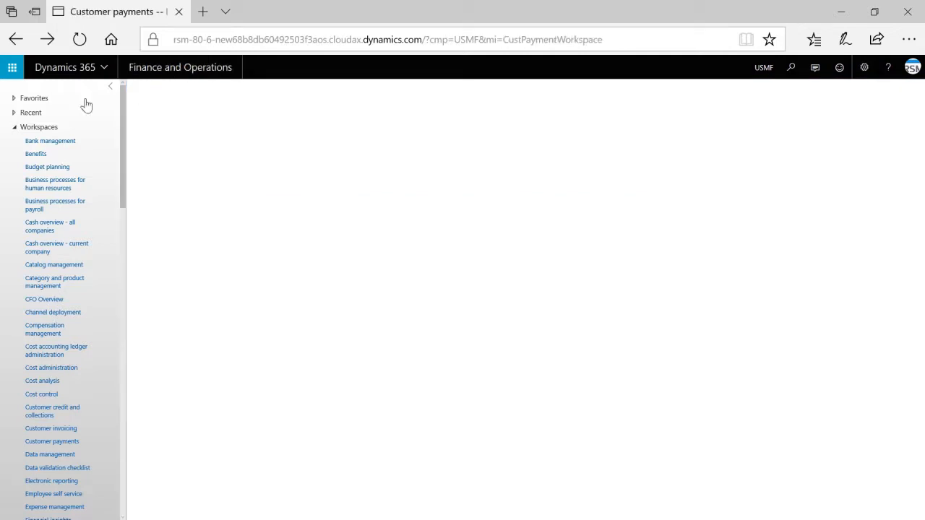
pyautogui.click(111, 39)
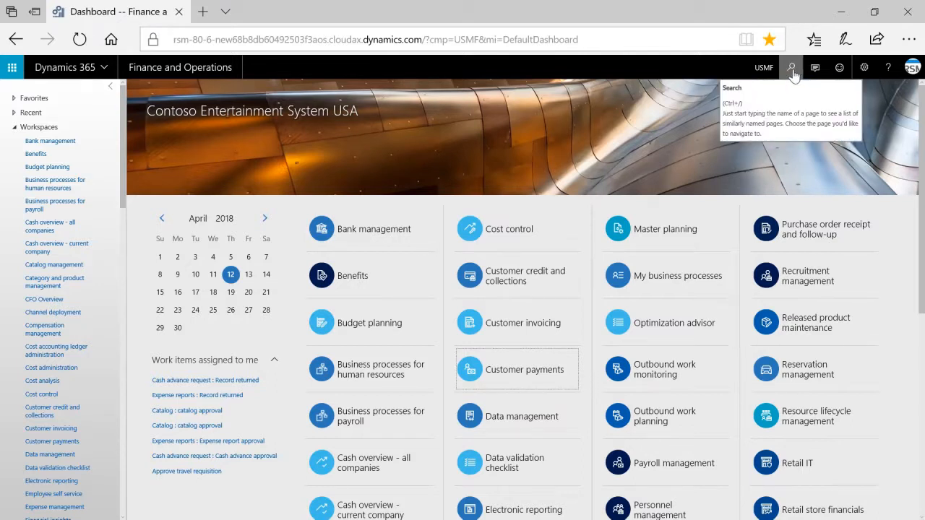
# Open the empty page search box from the navigation bar on the dashboard.
pyautogui.click(792, 68)
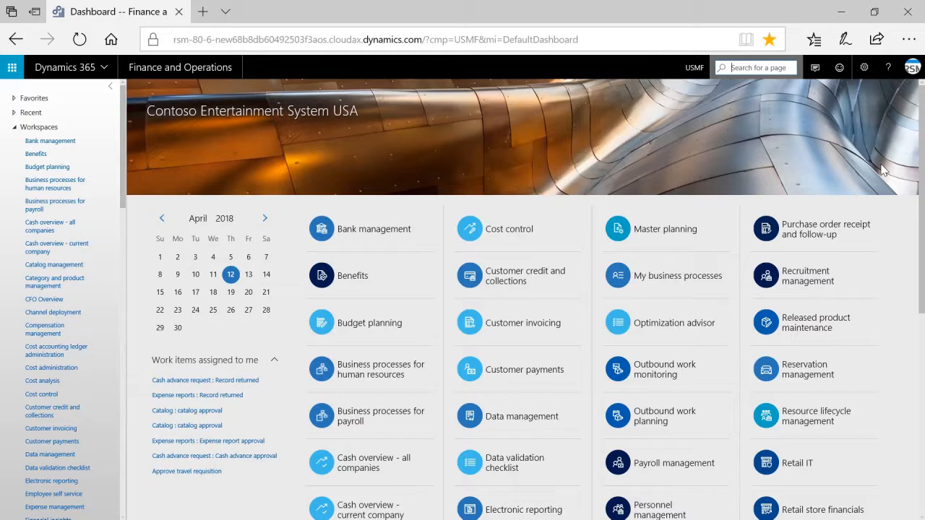
# Search pages for 'all customers', listing matches such as All customers under Accounts receivable.
pyautogui.write('all customer')
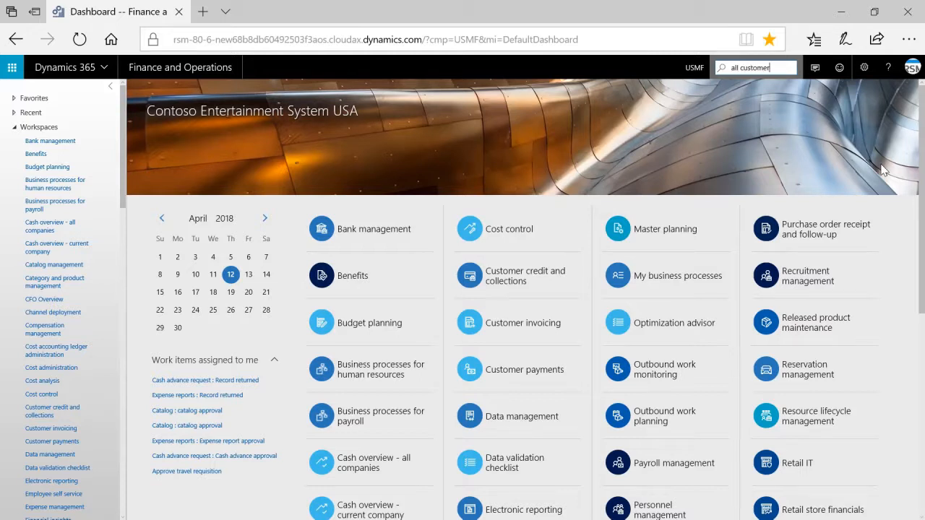
pyautogui.click(754, 68)
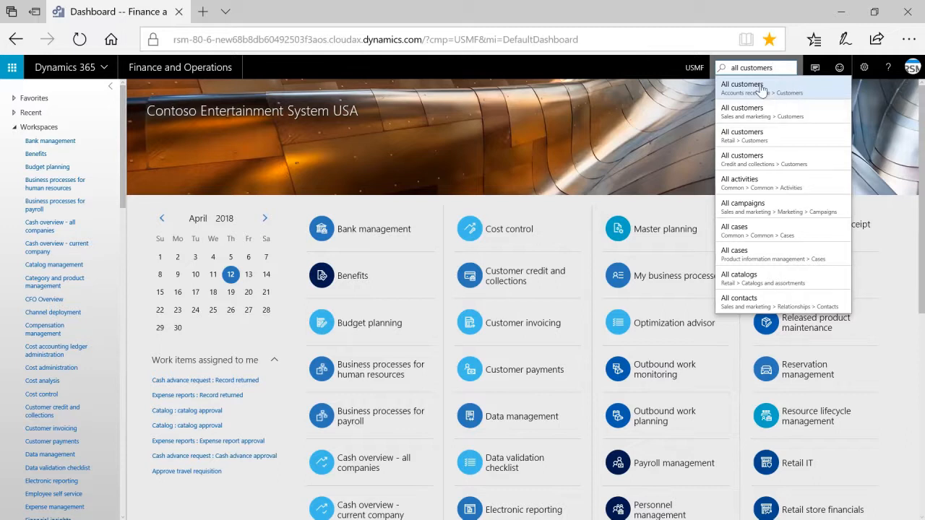
pyautogui.moveTo(785, 237)
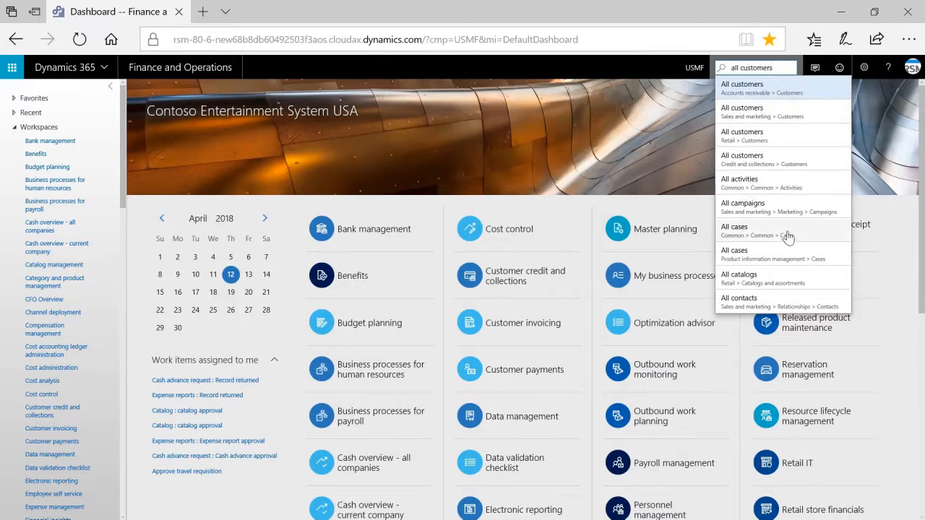
pyautogui.moveTo(823, 182)
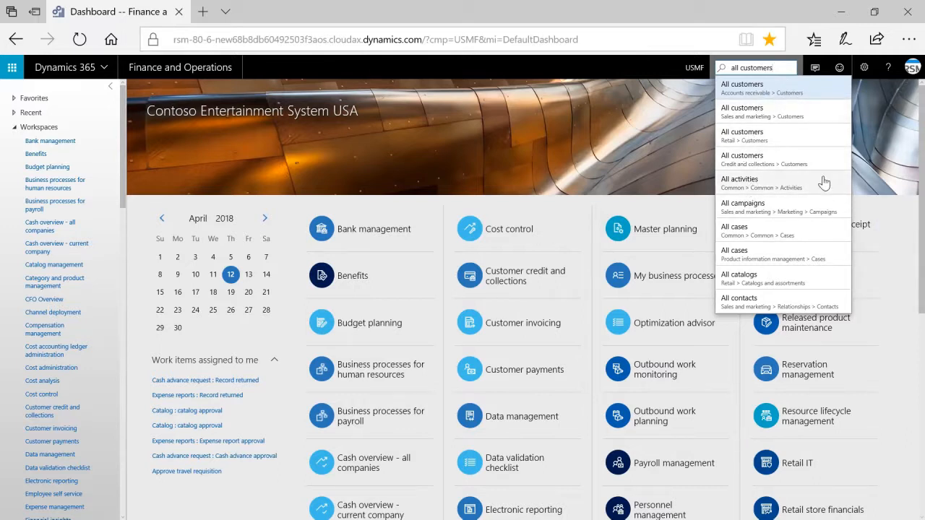
pyautogui.moveTo(841, 195)
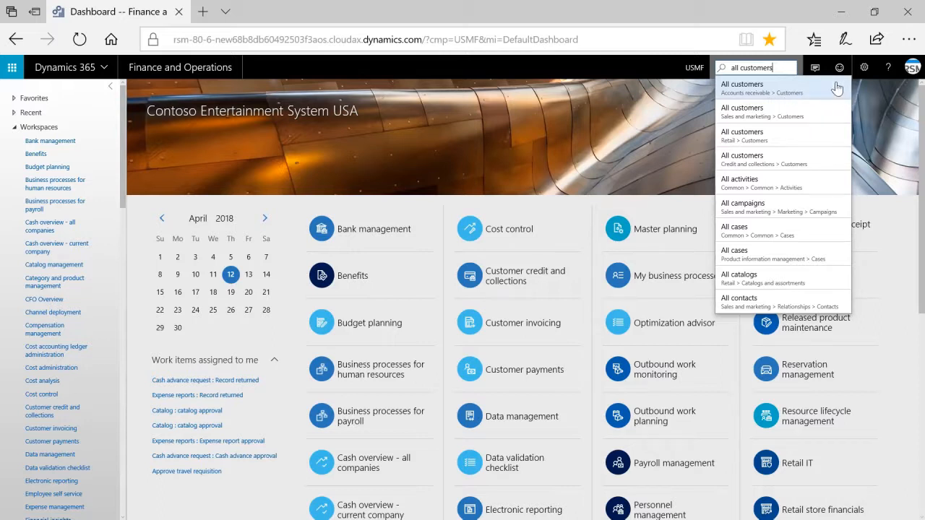
pyautogui.moveTo(844, 101)
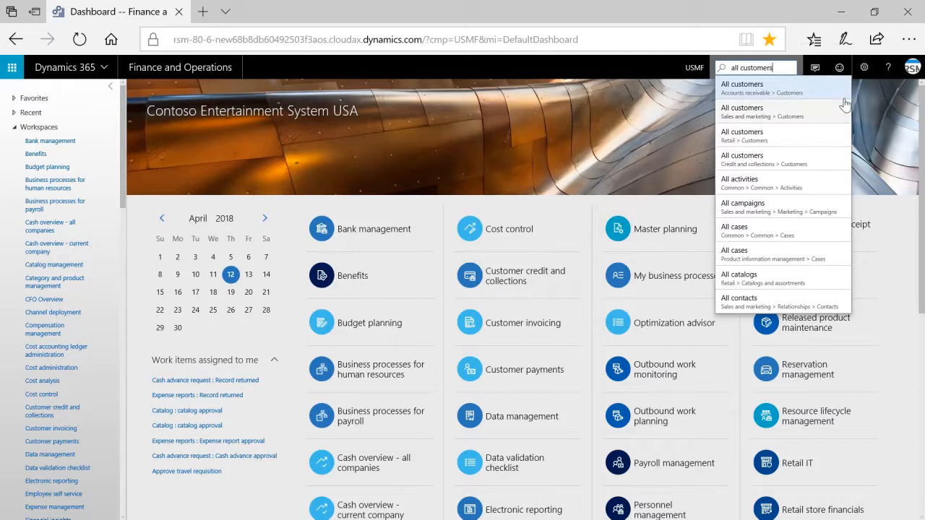
pyautogui.moveTo(874, 127)
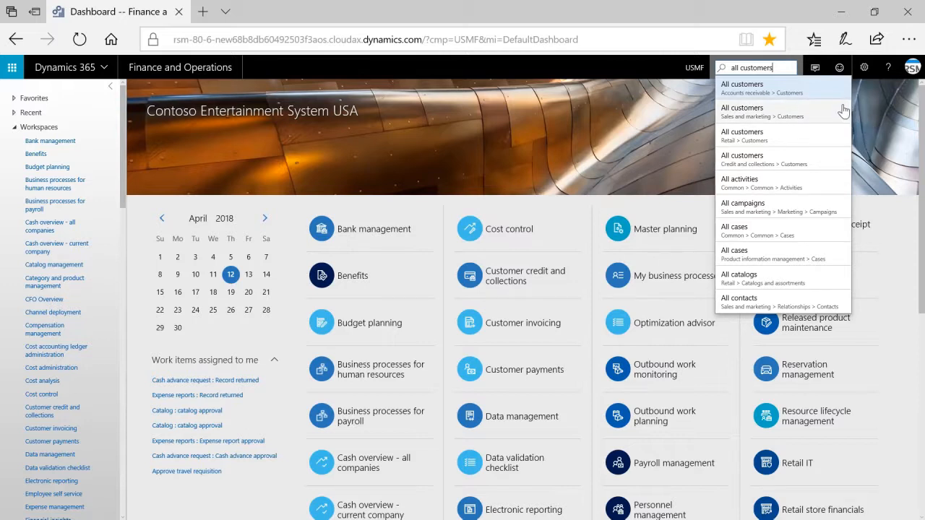
pyautogui.moveTo(751, 98)
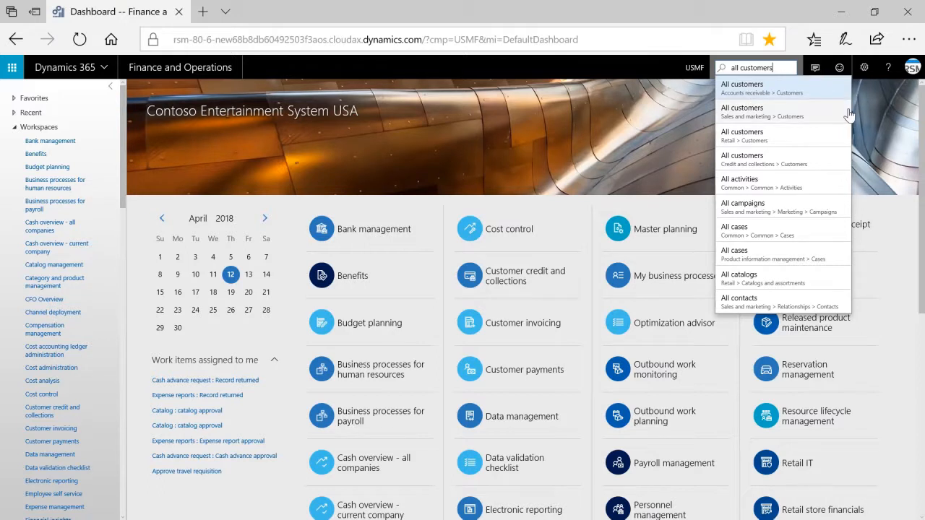
pyautogui.moveTo(754, 182)
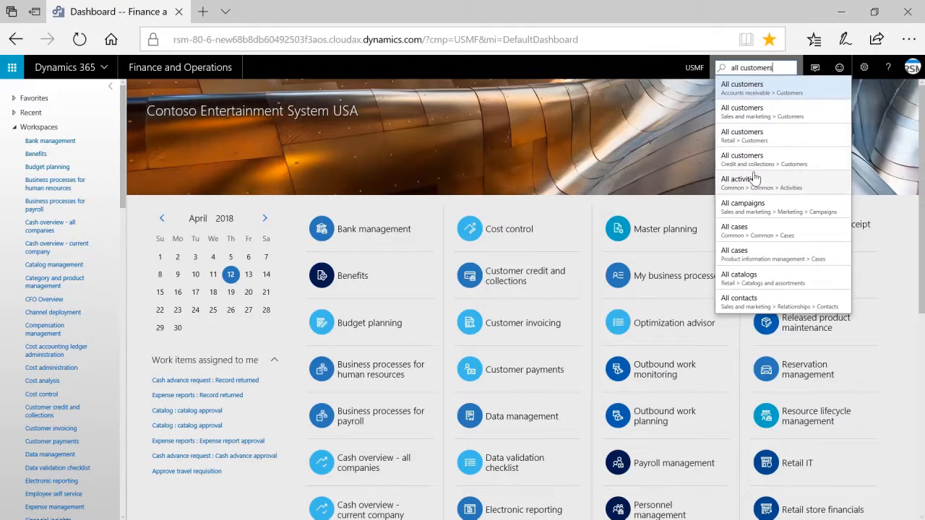
pyautogui.moveTo(844, 117)
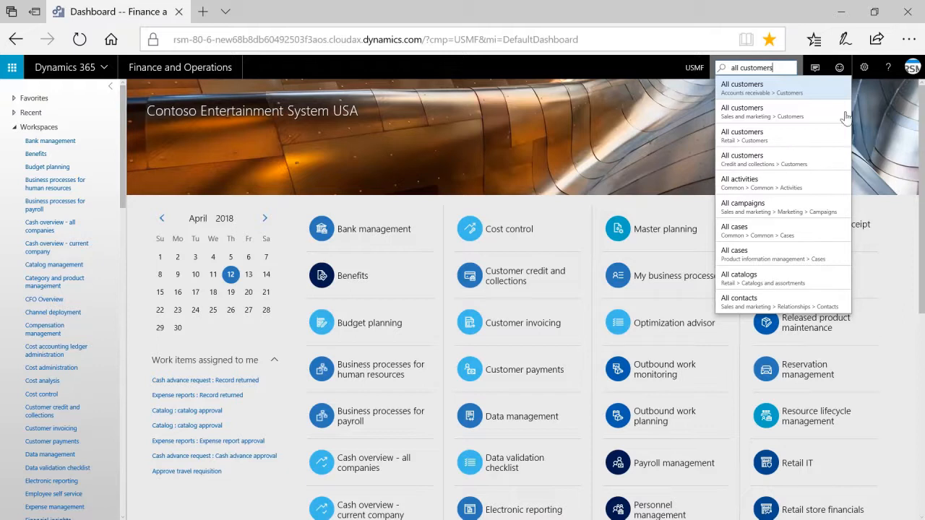
pyautogui.moveTo(907, 139)
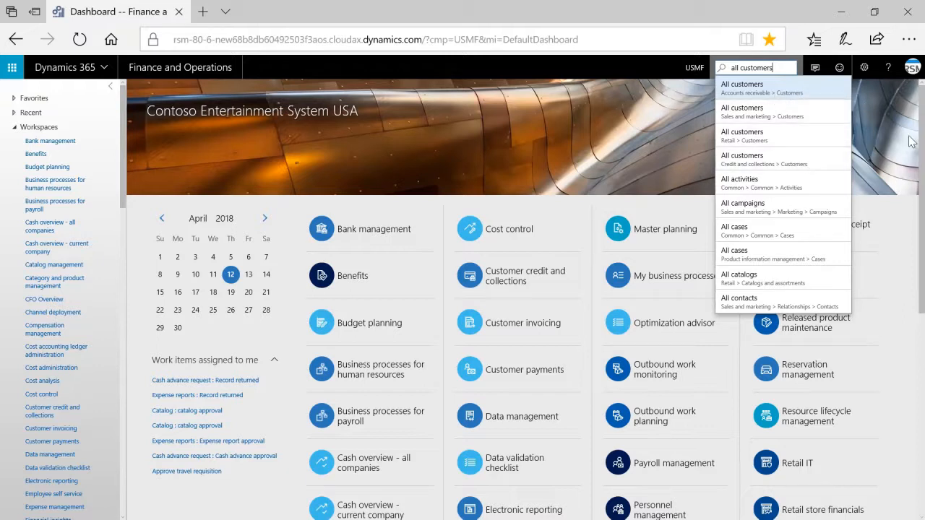
pyautogui.moveTo(867, 110)
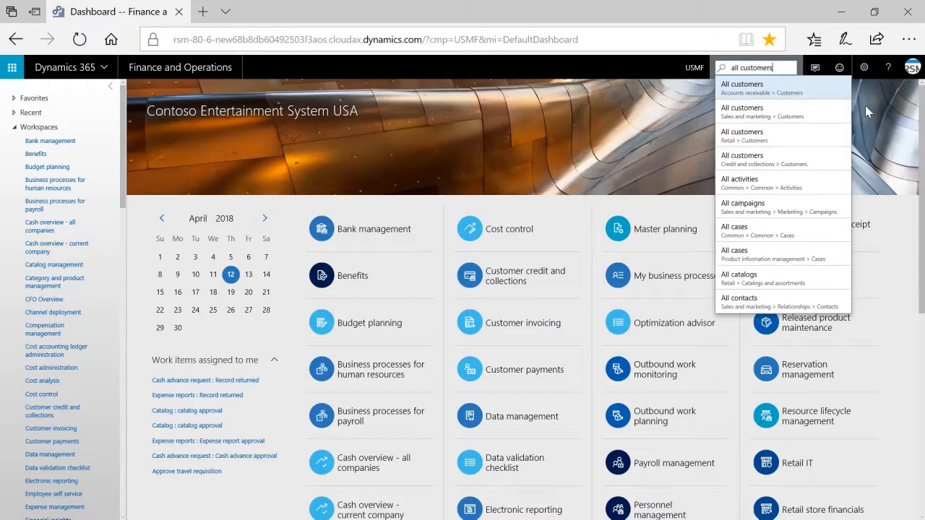